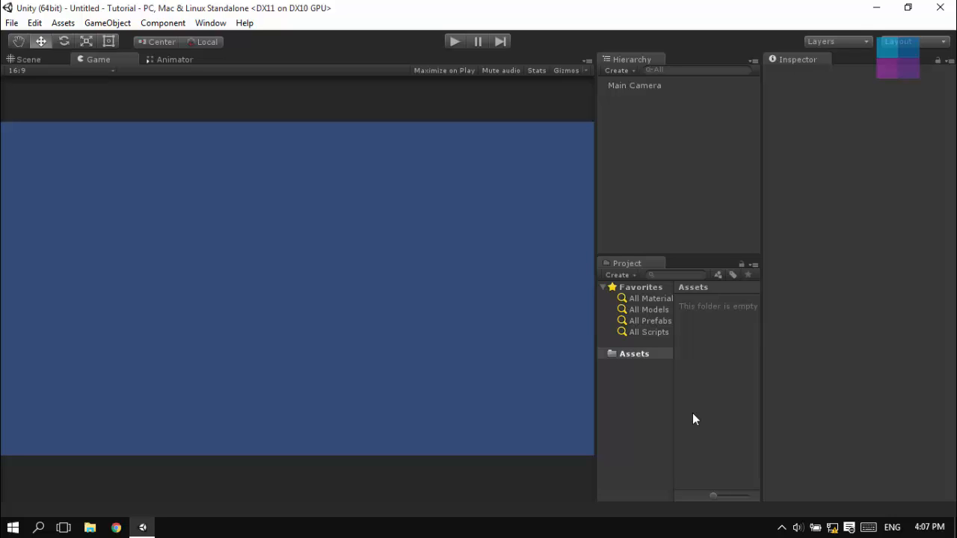
pyautogui.moveTo(711, 388)
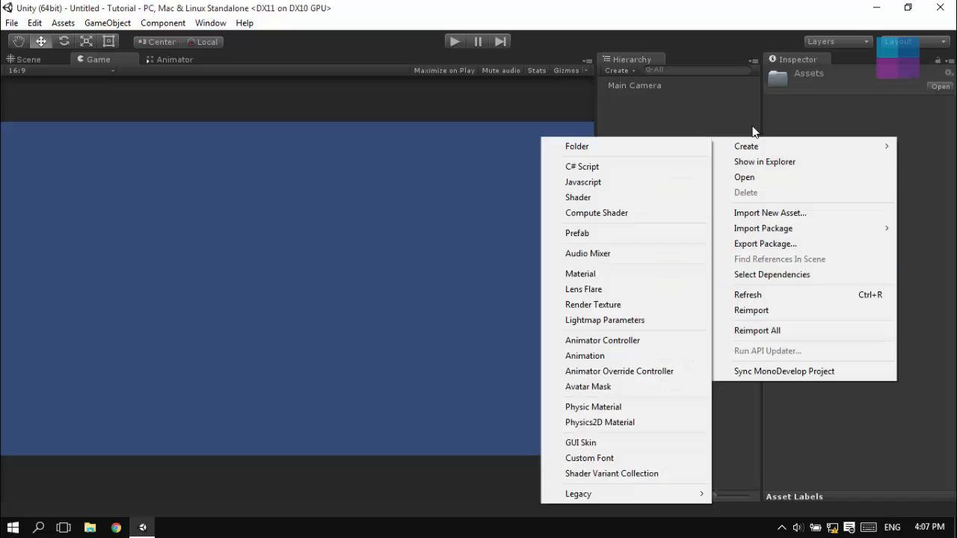
# - Create a new C# script in Assets and name it Timer
pyautogui.click(583, 166)
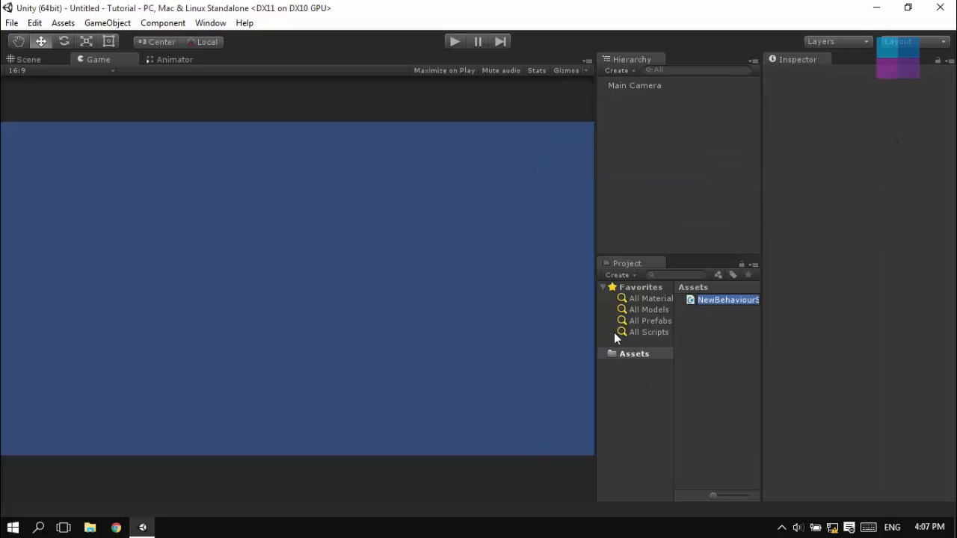
pyautogui.write('Timer')
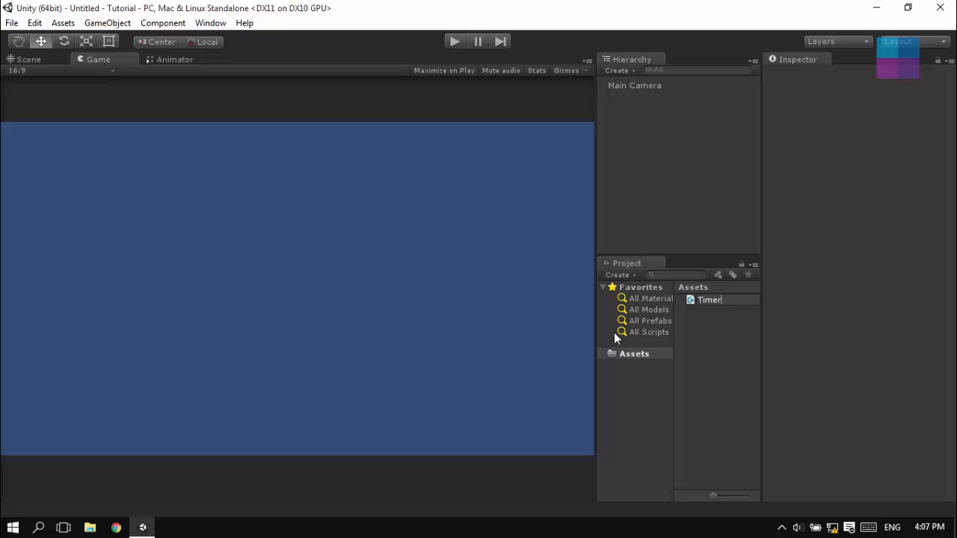
pyautogui.click(708, 299)
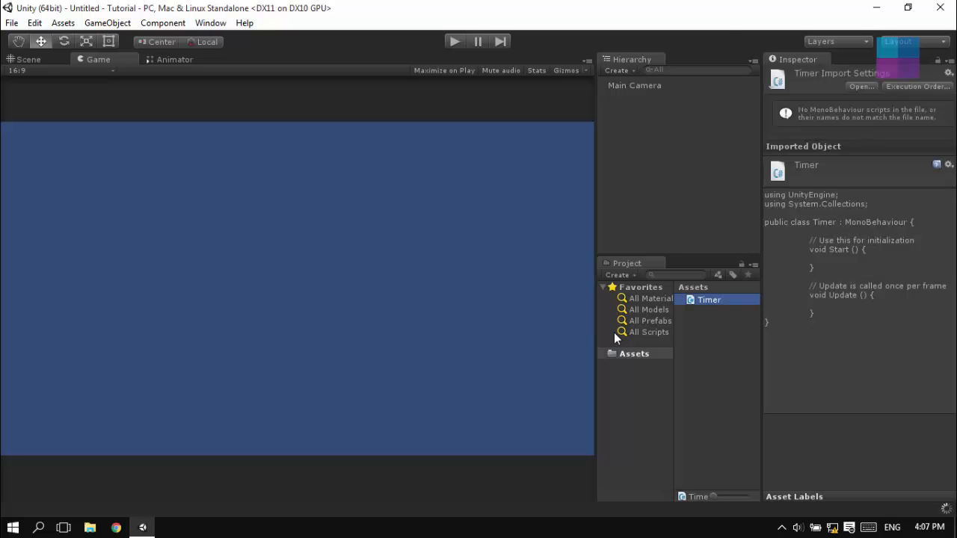
# - Open the Timer script from the Project panel for editing in MonoDevelop
pyautogui.click(634, 85)
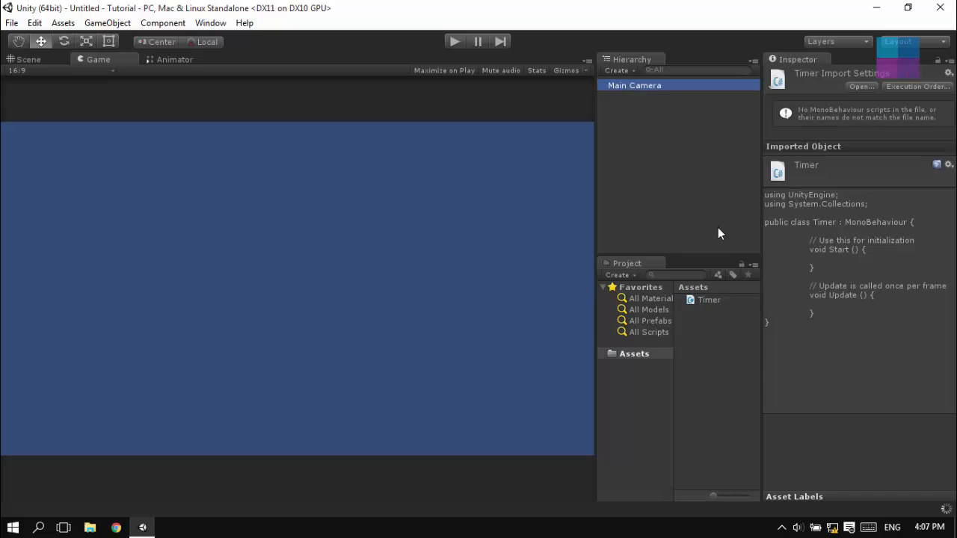
pyautogui.click(634, 85)
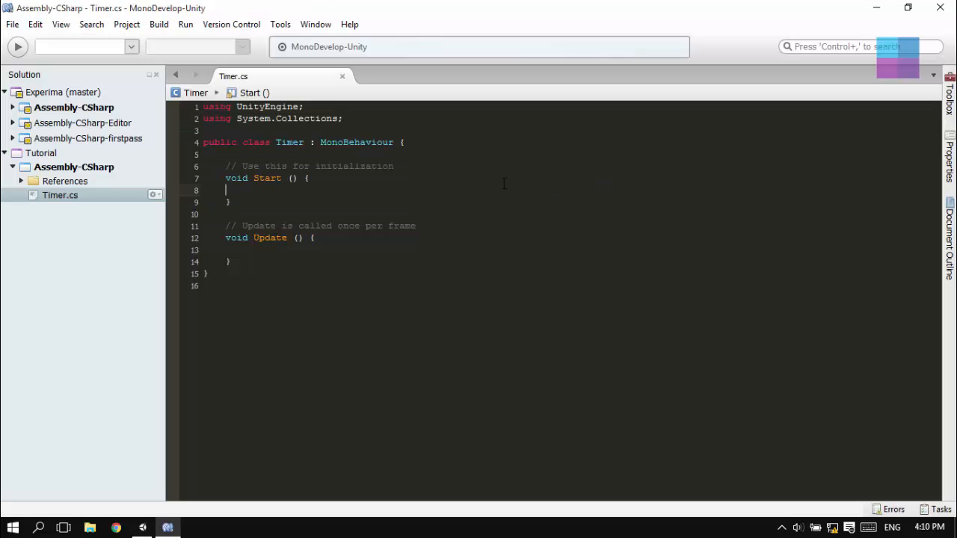
# - Declare public float Interval and private float timer_variable in the Timer class
pyautogui.click(386, 154)
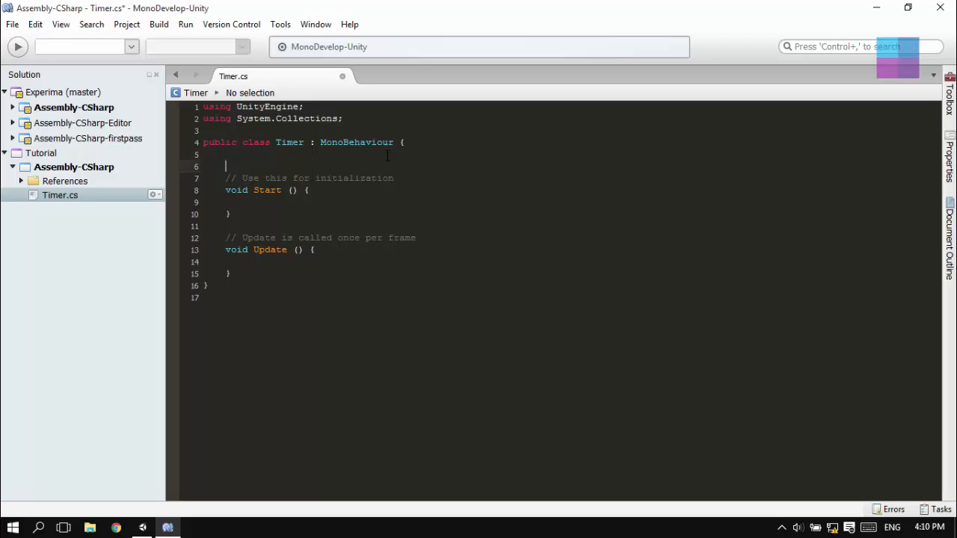
pyautogui.write('public float time')
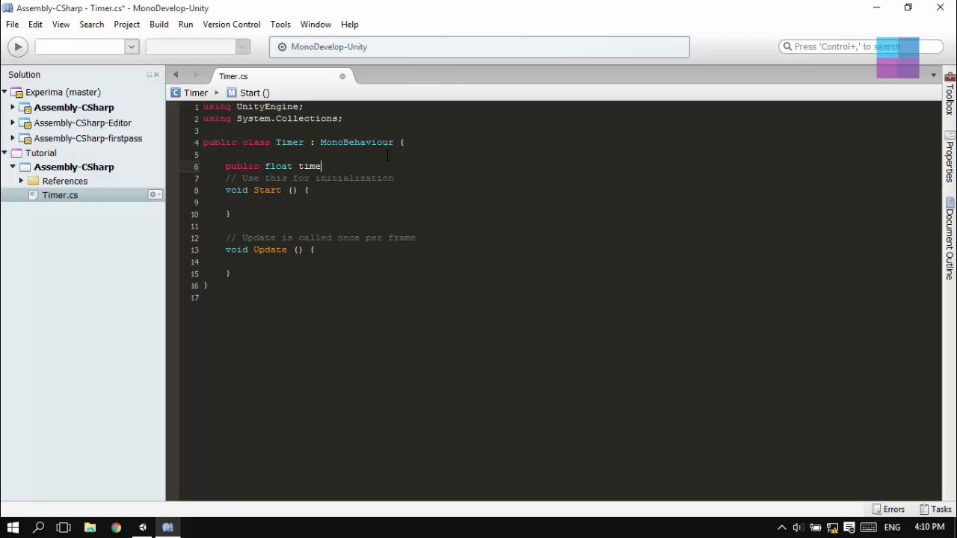
pyautogui.write('Interv')
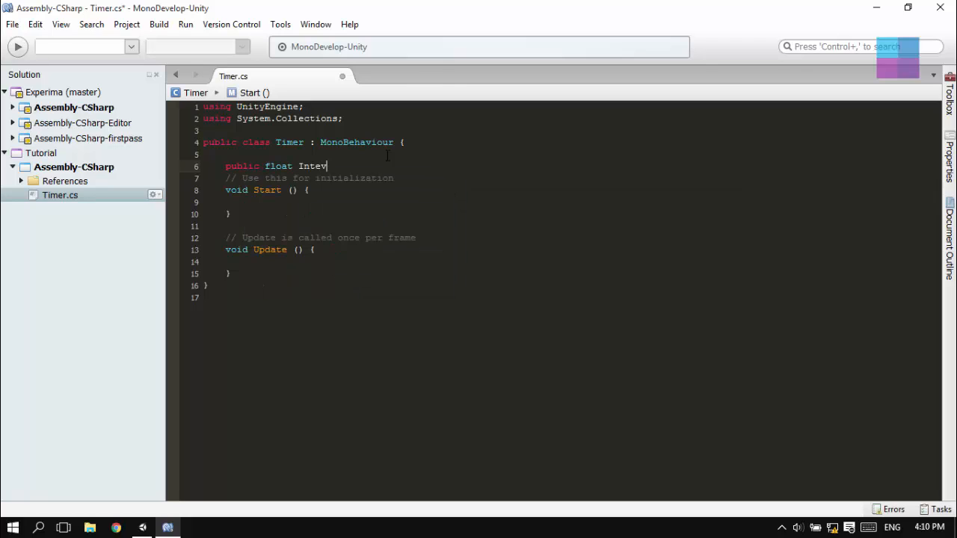
pyautogui.write('val')
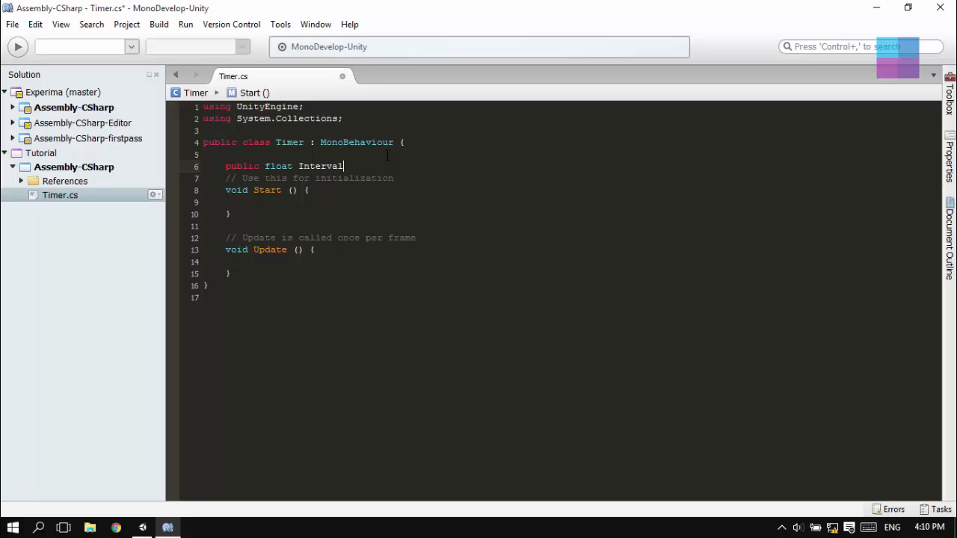
pyautogui.write(';')
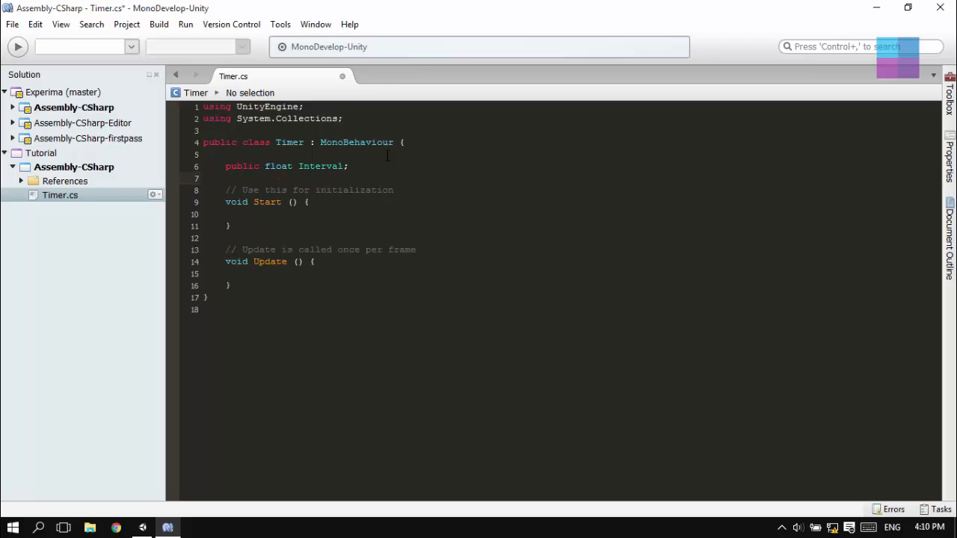
pyautogui.write('private float timer')
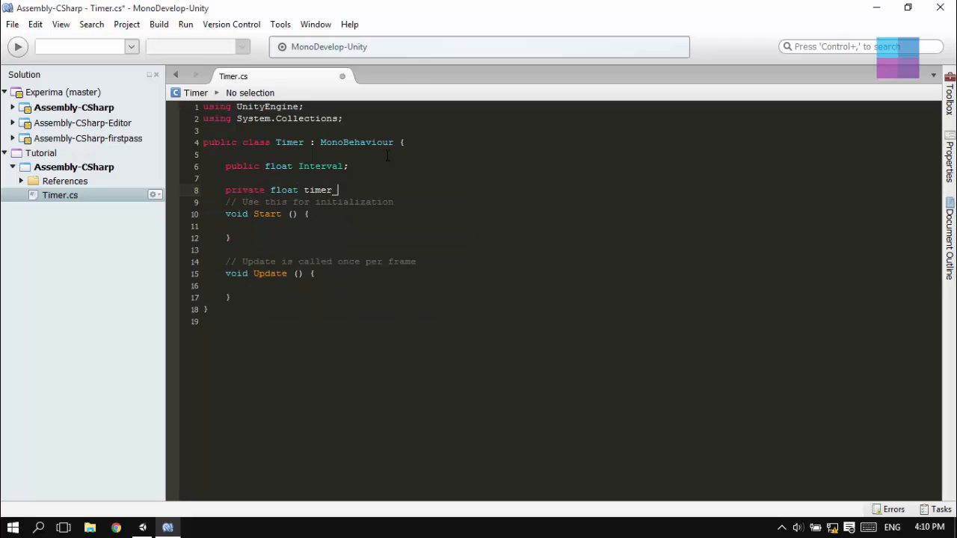
pyautogui.write('_variables')
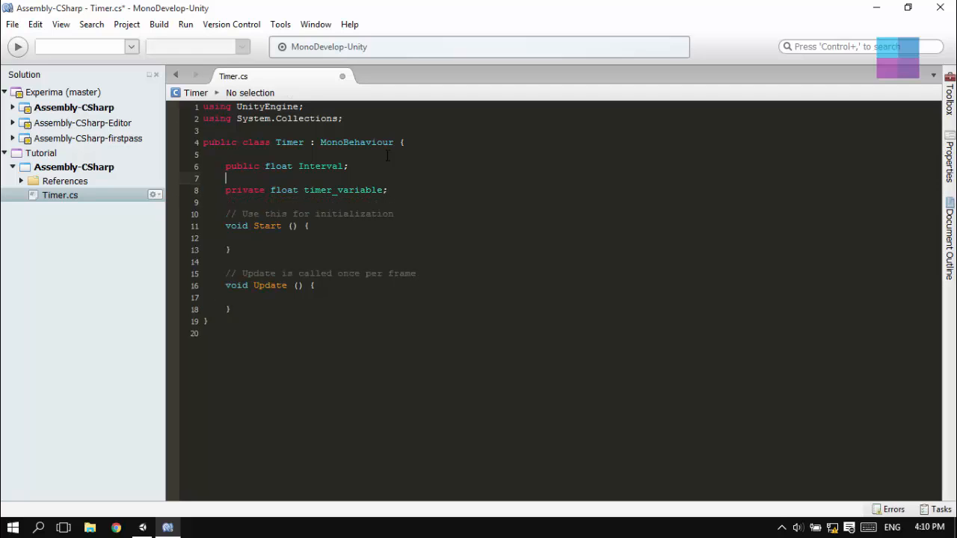
# - Declare public bool Loop = true and select the default Start method for removal
pyautogui.write('public')
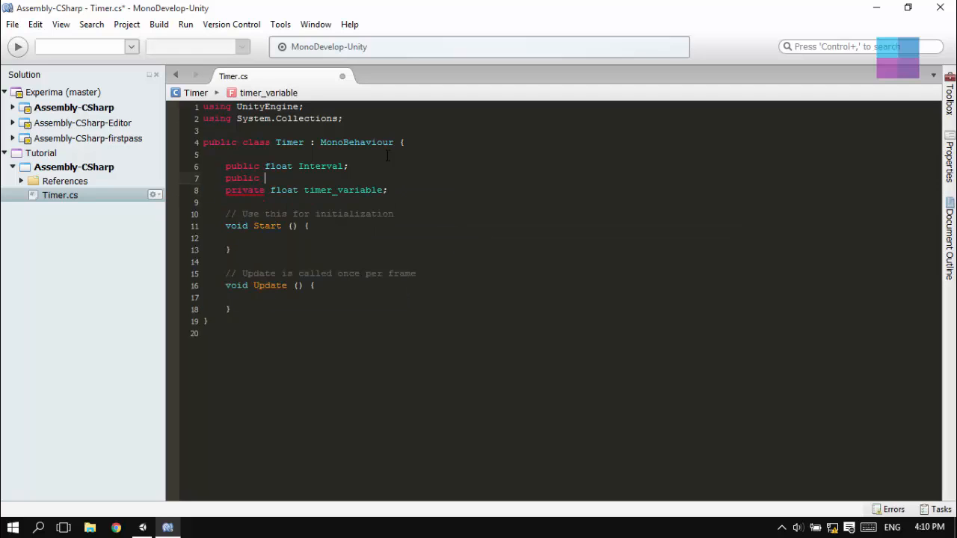
pyautogui.write('bool lo')
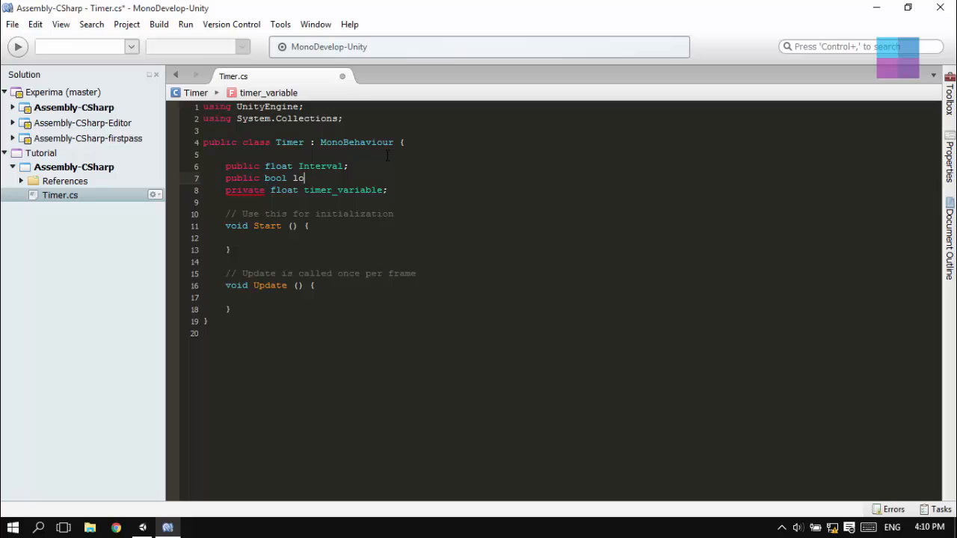
pyautogui.write('op = false;')
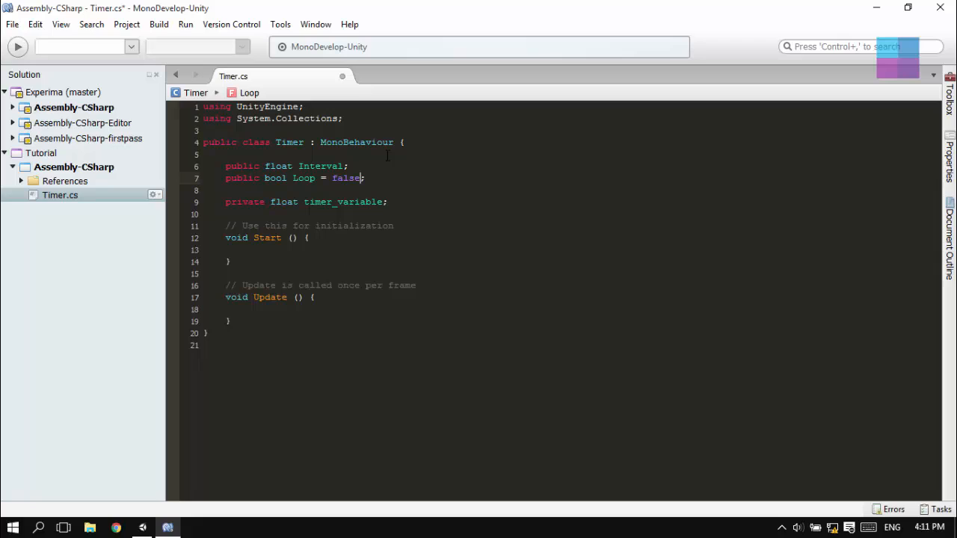
pyautogui.write('true')
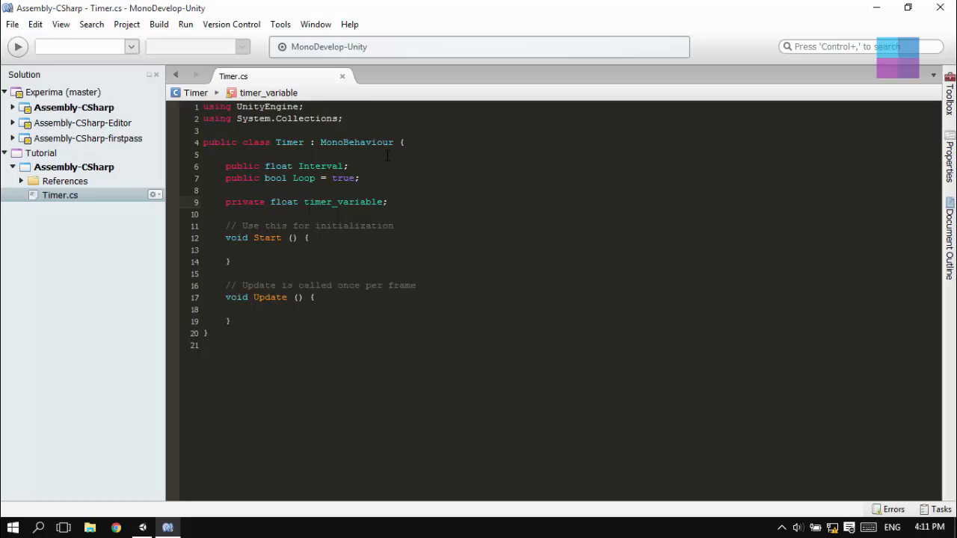
pyautogui.click(356, 202)
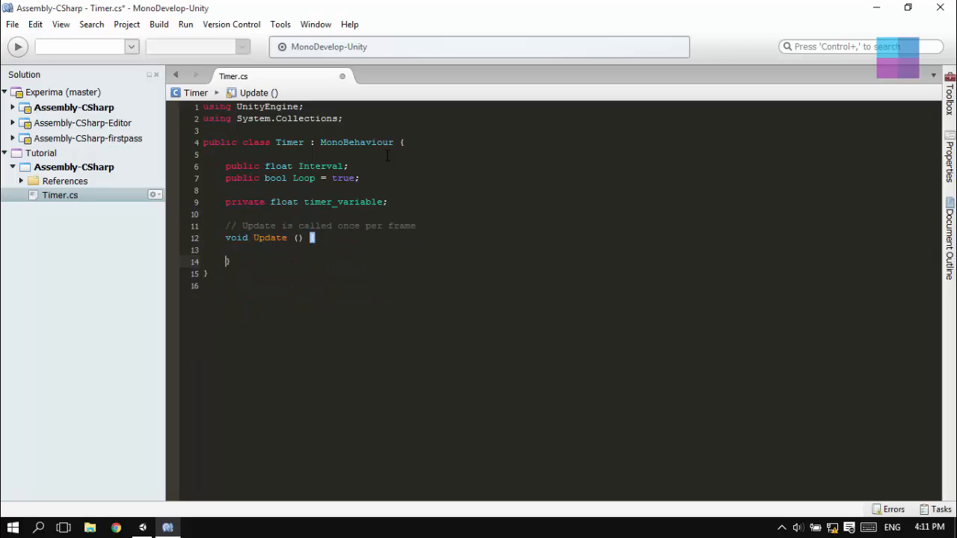
# - Add a new void Start() above Update and begin assigning timer_variable in its body
pyautogui.write('if (u')
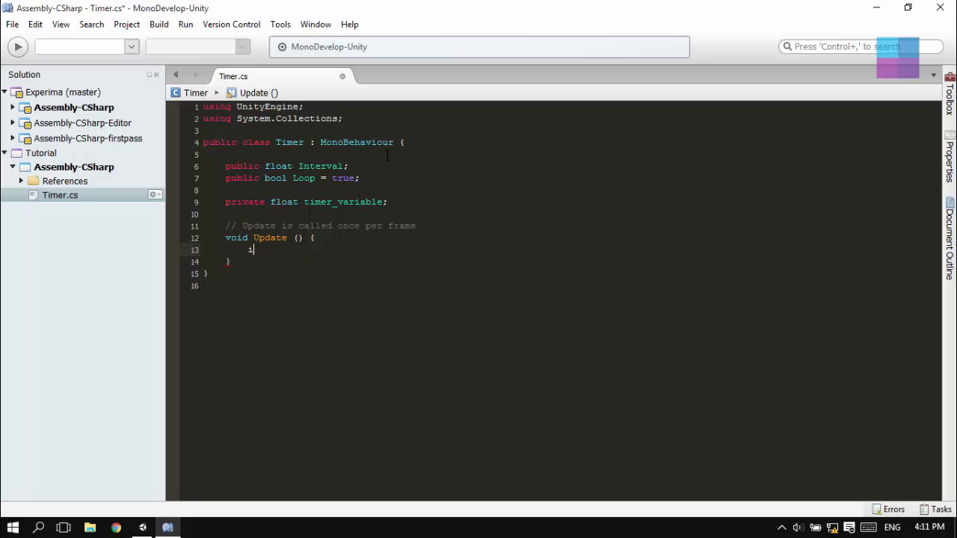
pyautogui.write('f (I')
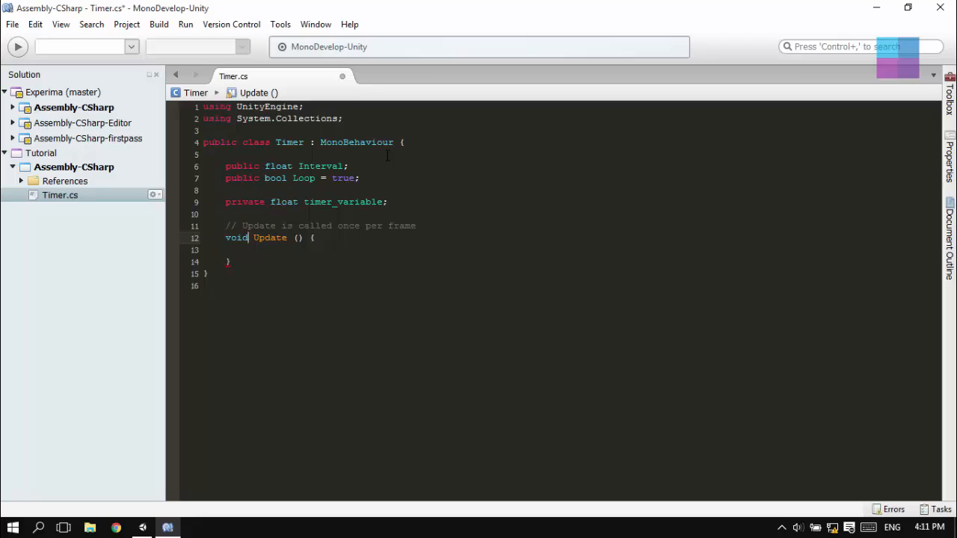
pyautogui.press('Return')
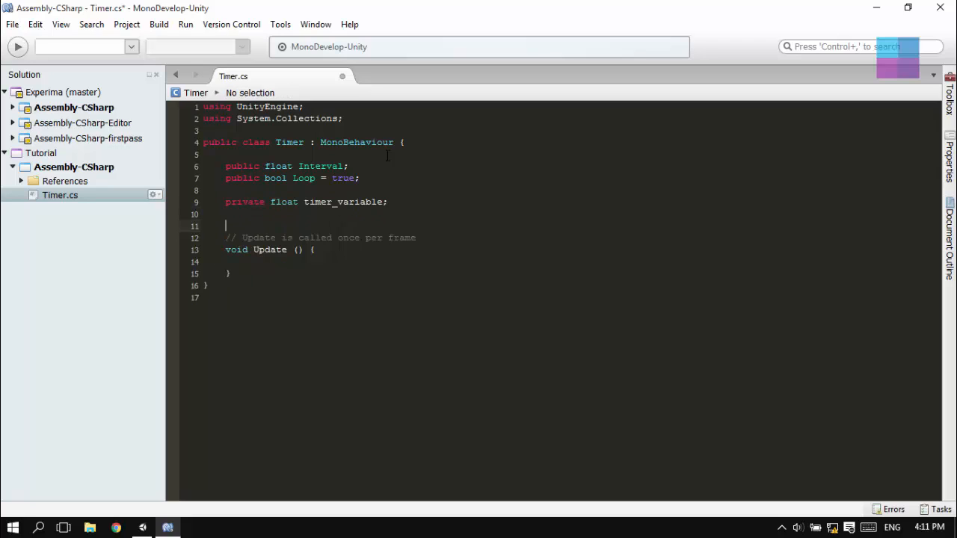
pyautogui.write('void Start(){')
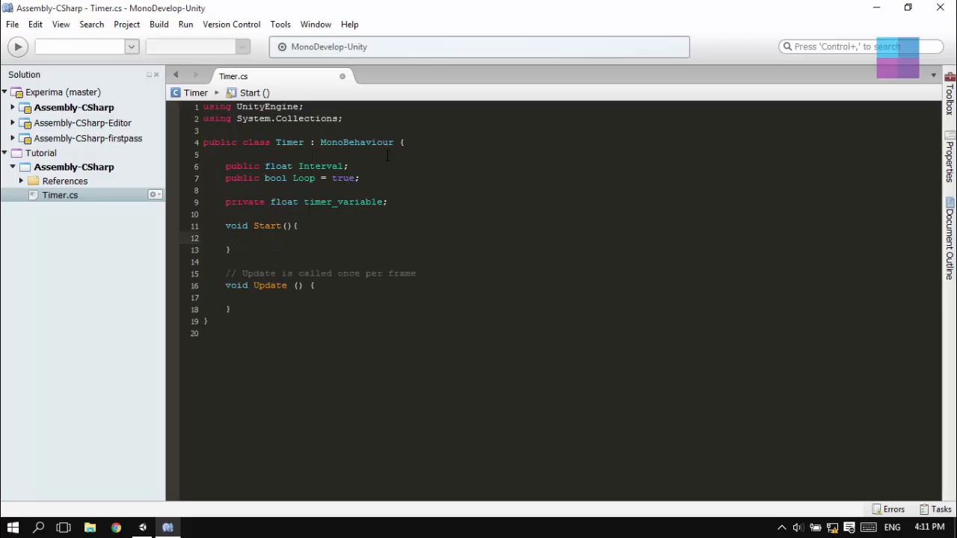
pyautogui.write('timer_variable =')
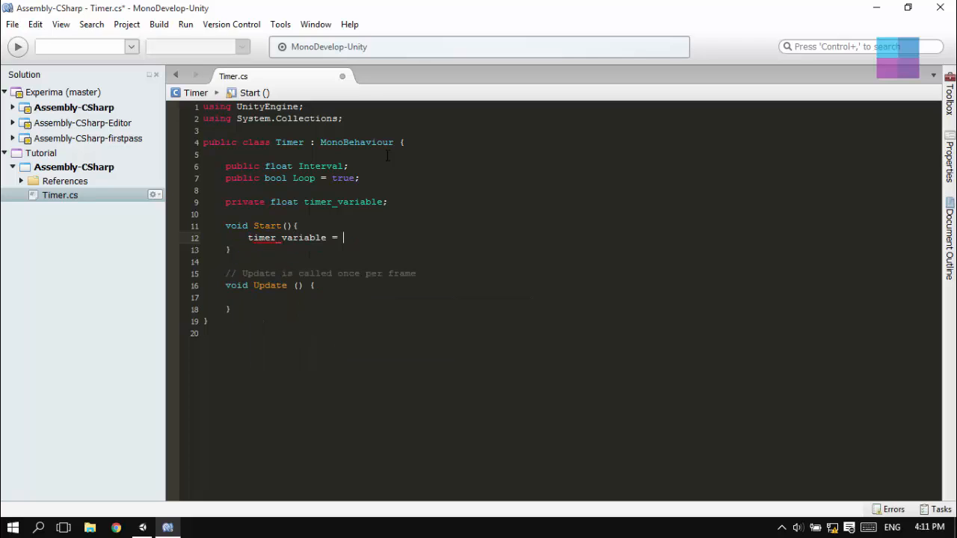
# - Write Update to count timer_variable down by Time.deltaTime while it is above 0
pyautogui.write('Interval;')
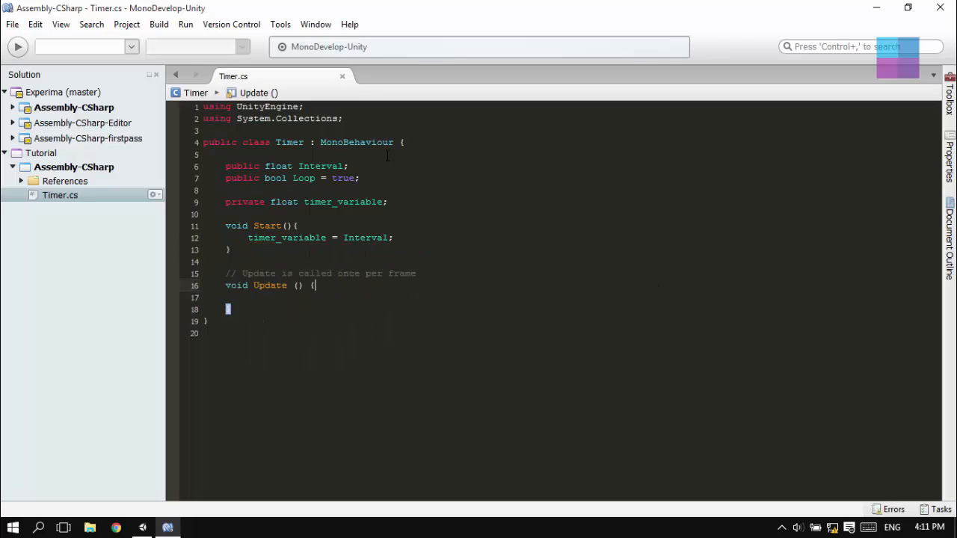
pyautogui.write('if (Timer')
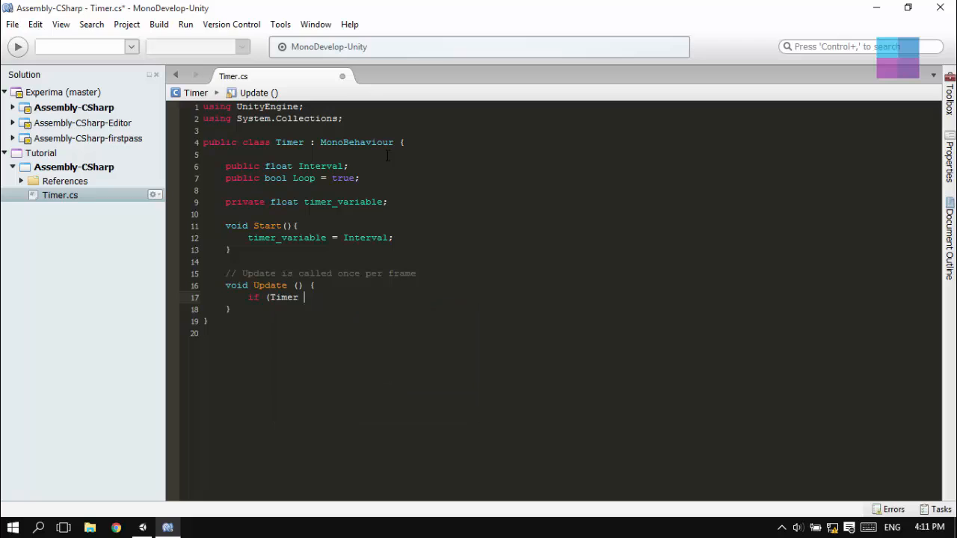
pyautogui.write('imer_')
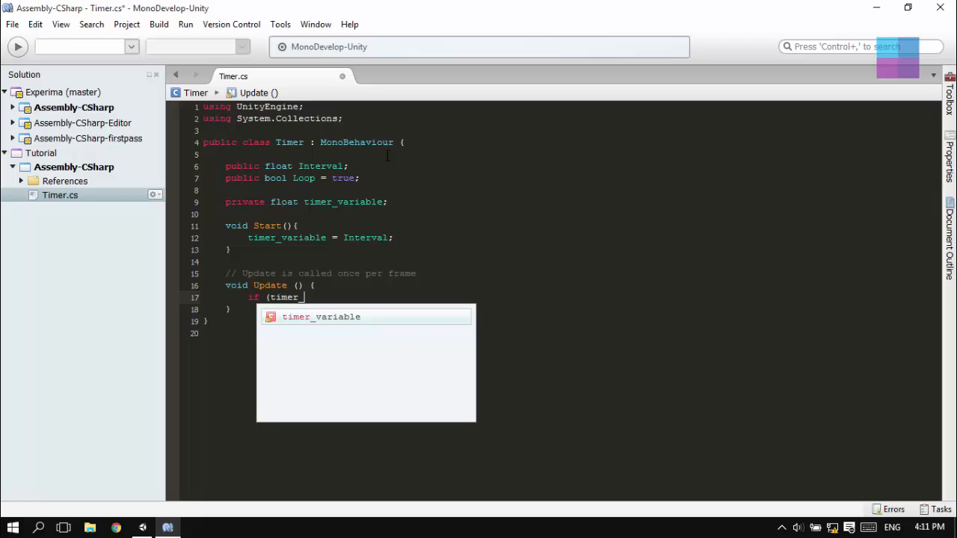
pyautogui.write('variabel')
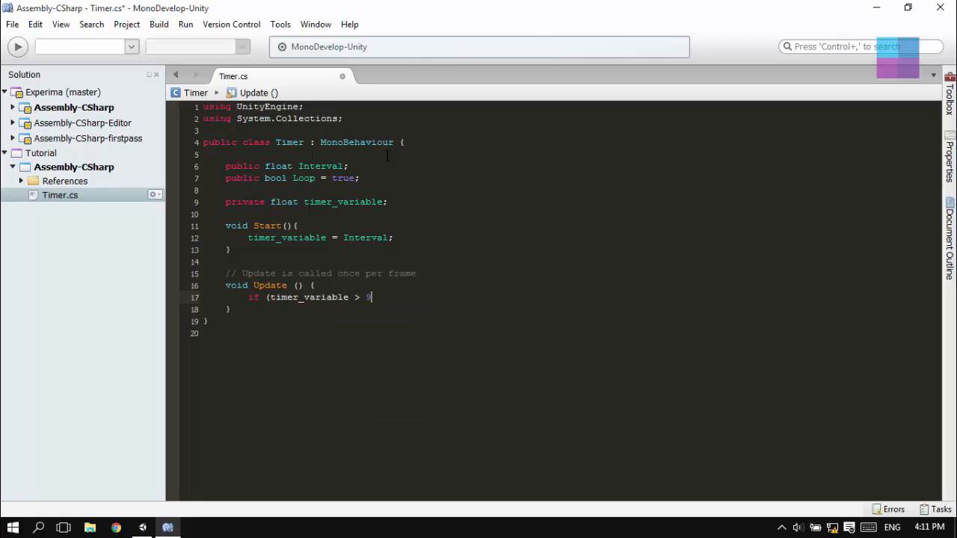
pyautogui.write('0){')
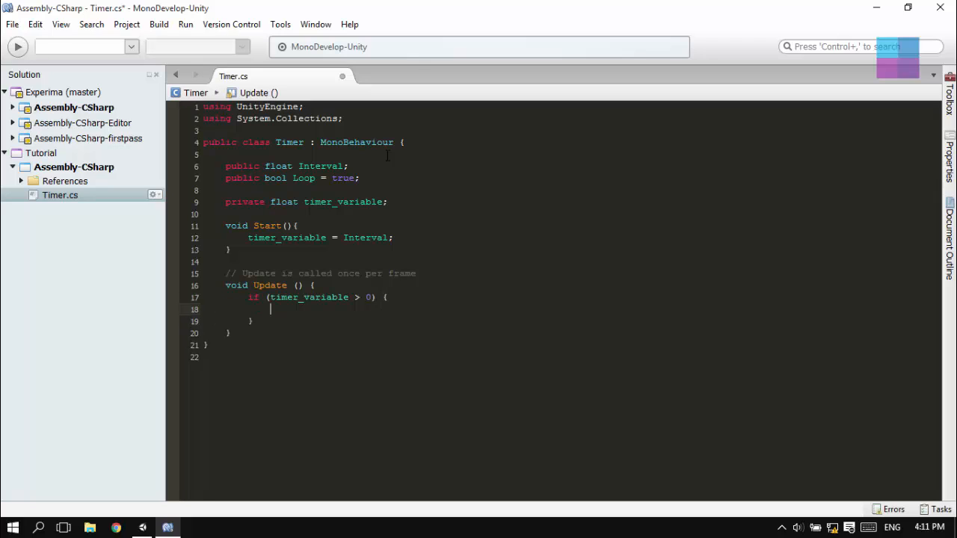
pyautogui.write('timer_variable -= Time.delta')
pyautogui.click(559, 322)
pyautogui.write(' else {')
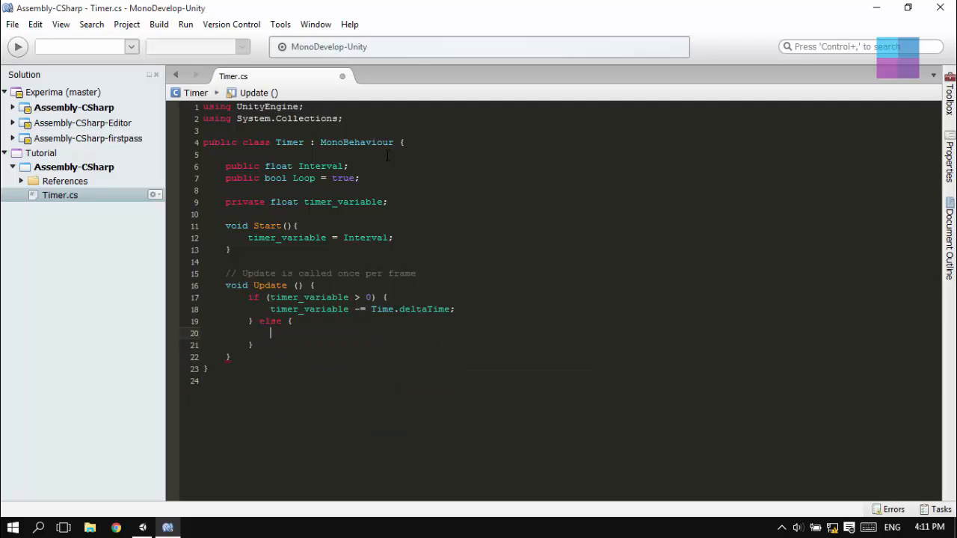
pyautogui.write('Time')
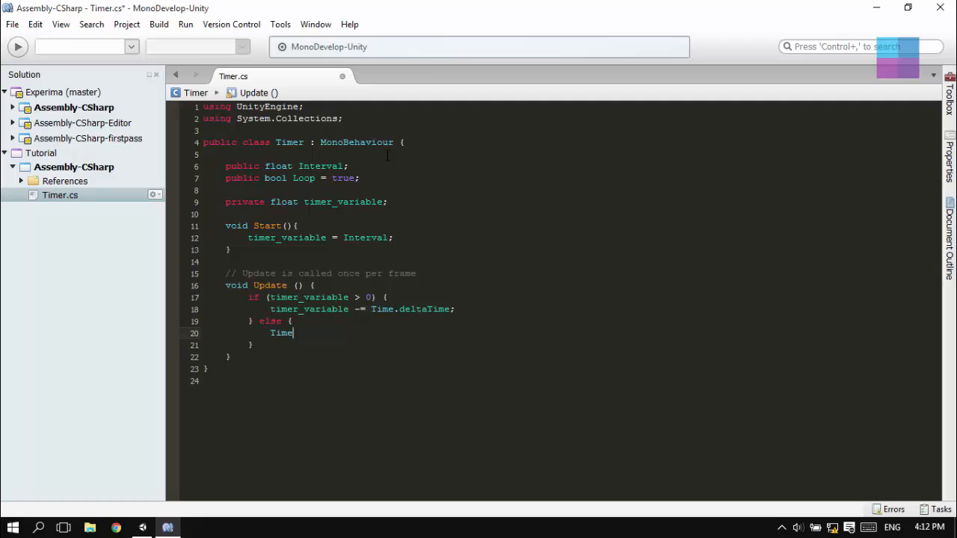
pyautogui.press('BackSpace')
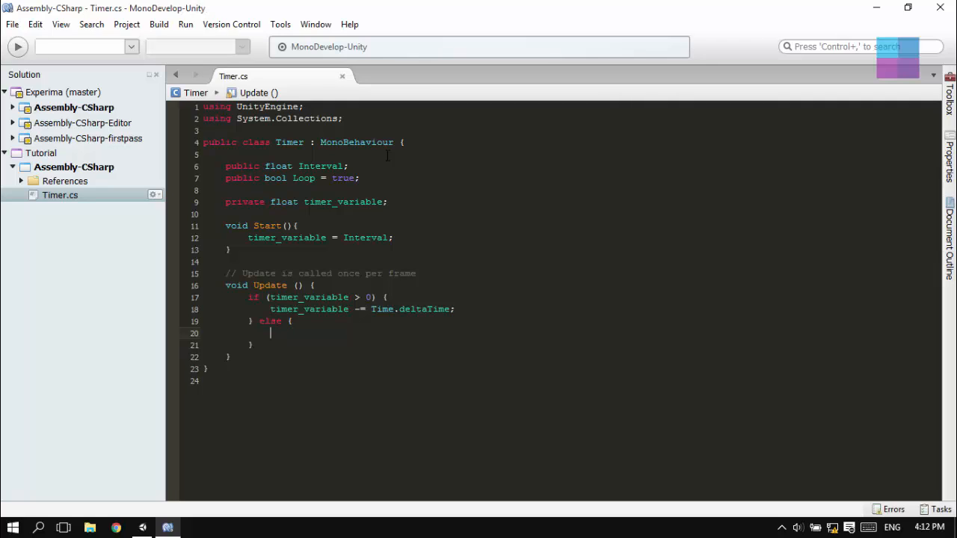
pyautogui.write('Ap')
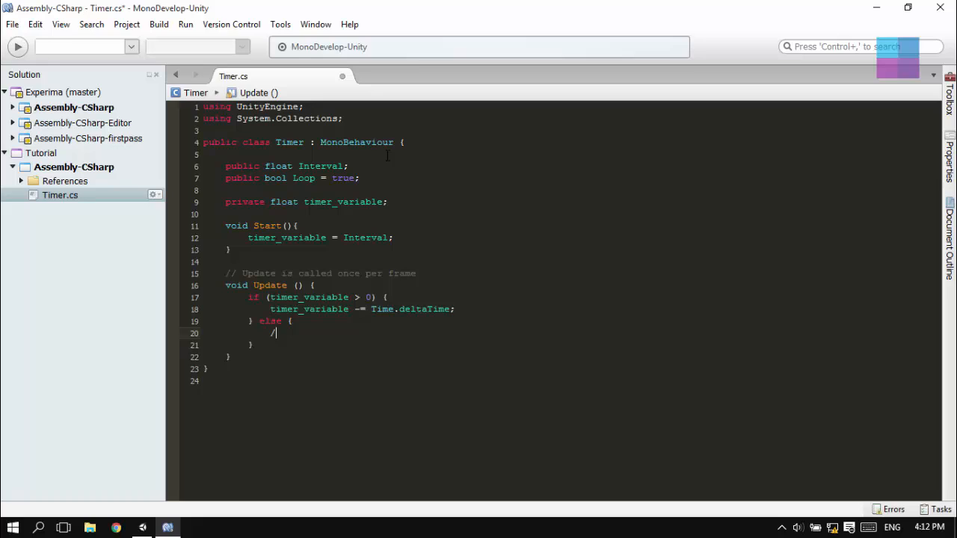
# - In the else branch add a //TASK comment and if (Loop) resetting timer_variable to Interval
pyautogui.write('/TASK')
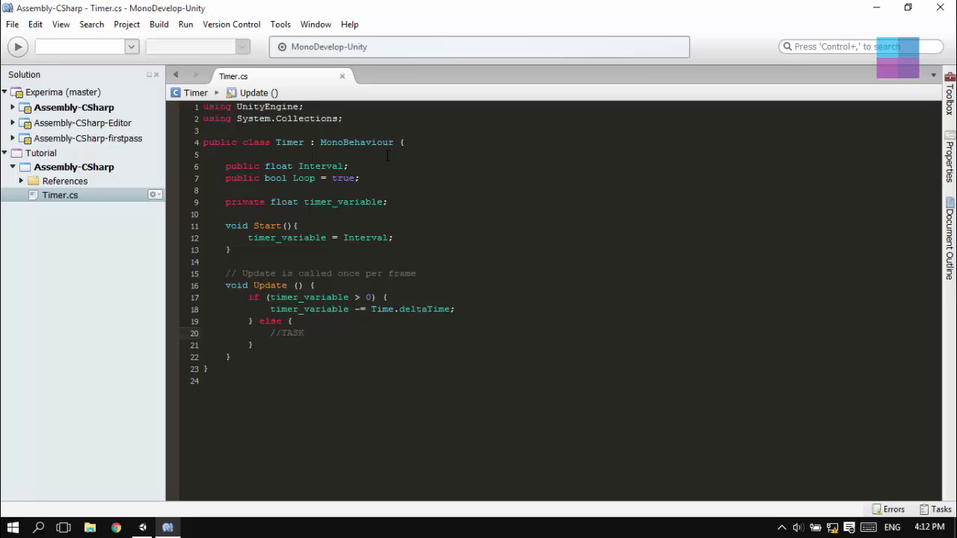
pyautogui.doubleClick(292, 332)
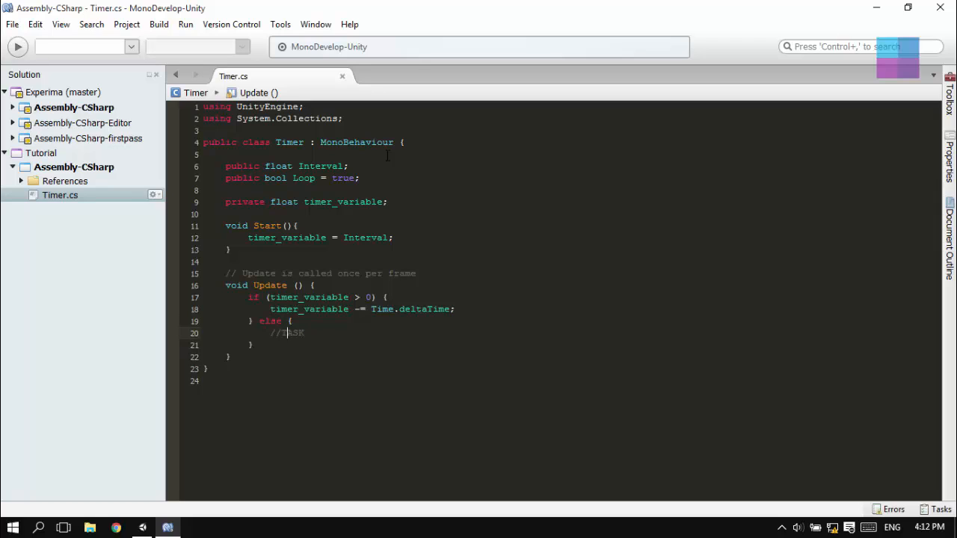
pyautogui.write('if (Loop){')
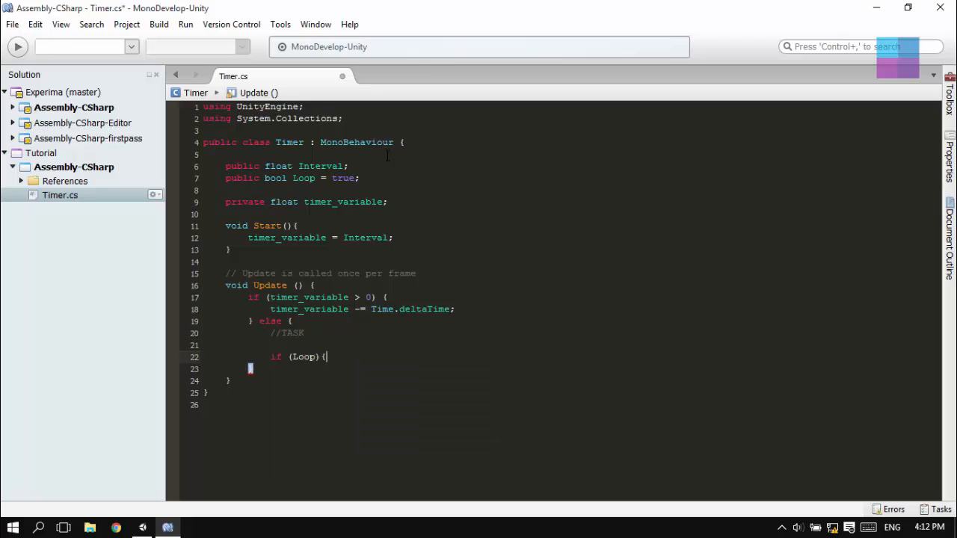
pyautogui.write('timer_variable =')
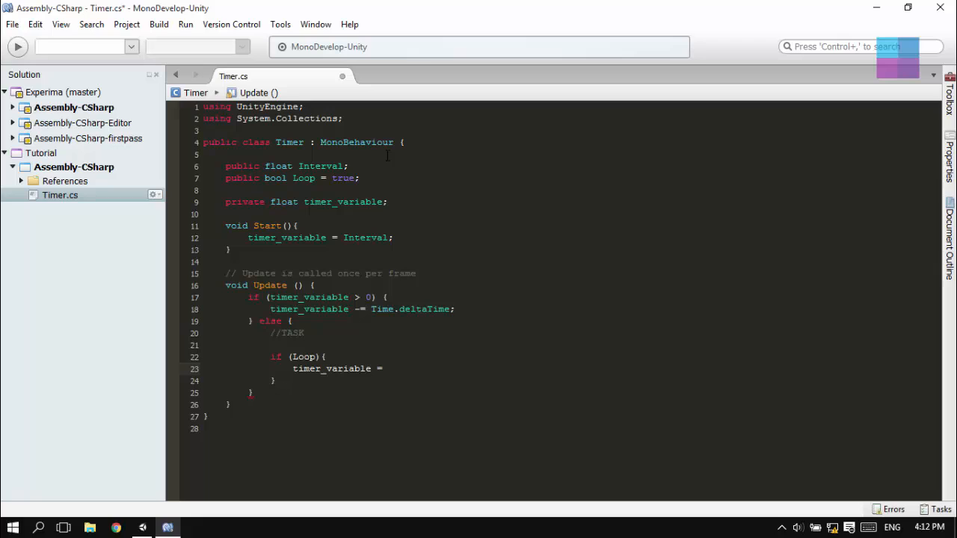
pyautogui.write('Interval;')
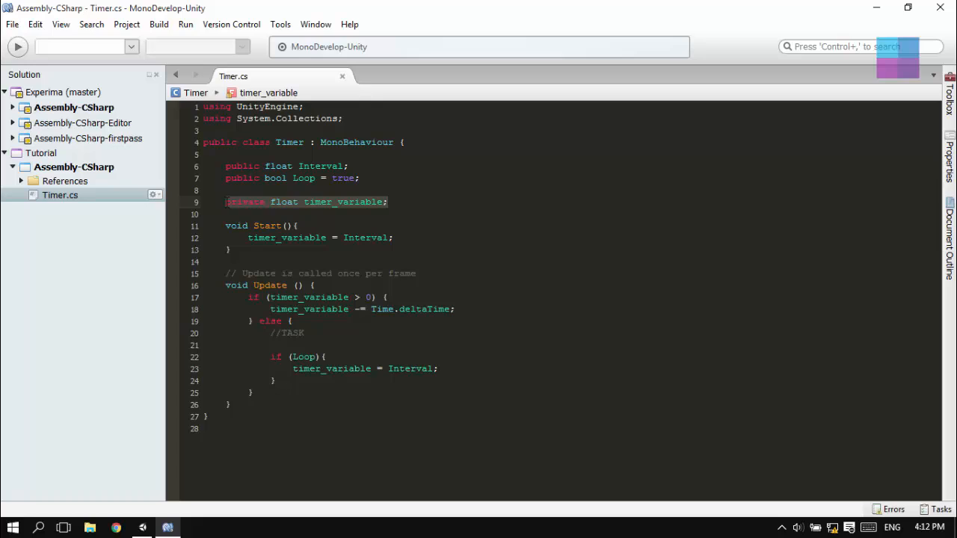
pyautogui.write('private')
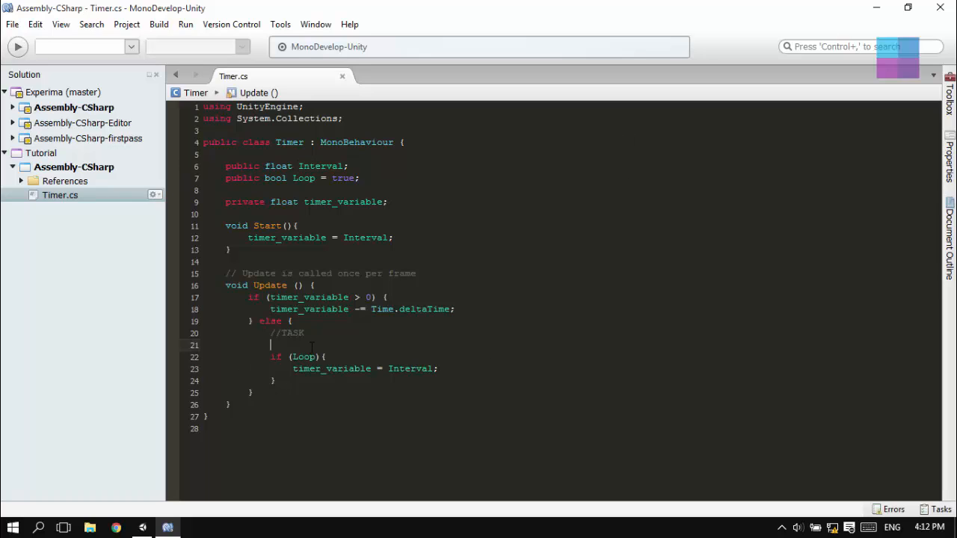
# - Add a Do() method logging "Timer called" and call Do() under the //TASK comment
pyautogui.write('Deub')
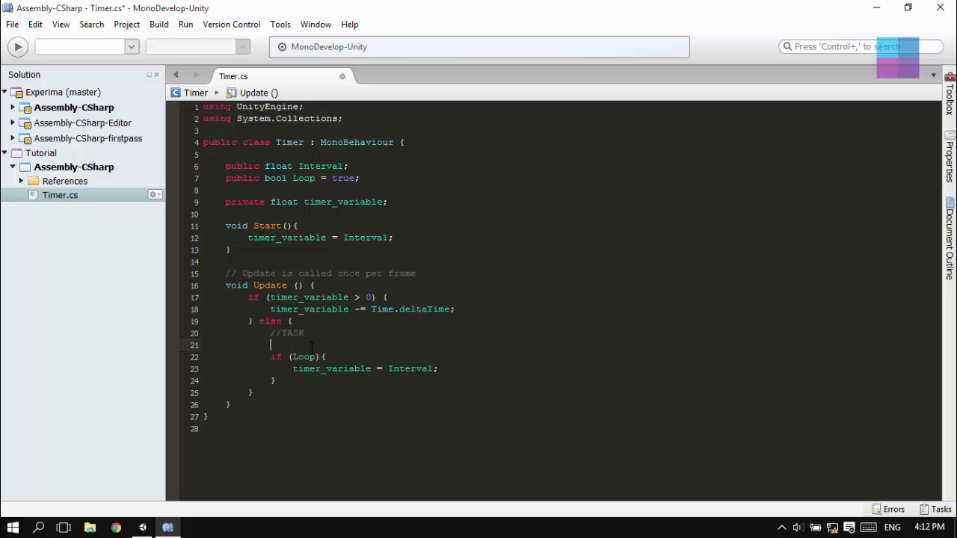
pyautogui.write('void')
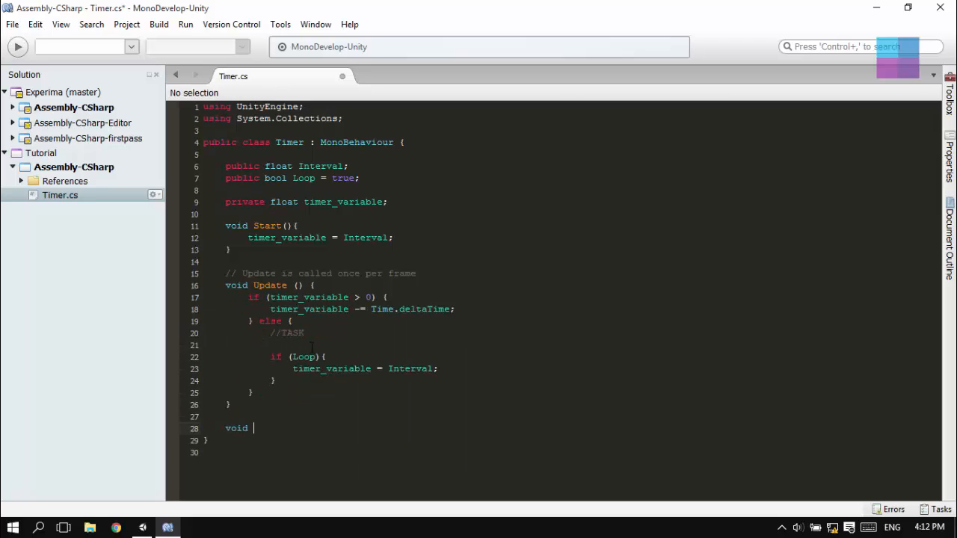
pyautogui.write('Task(){')
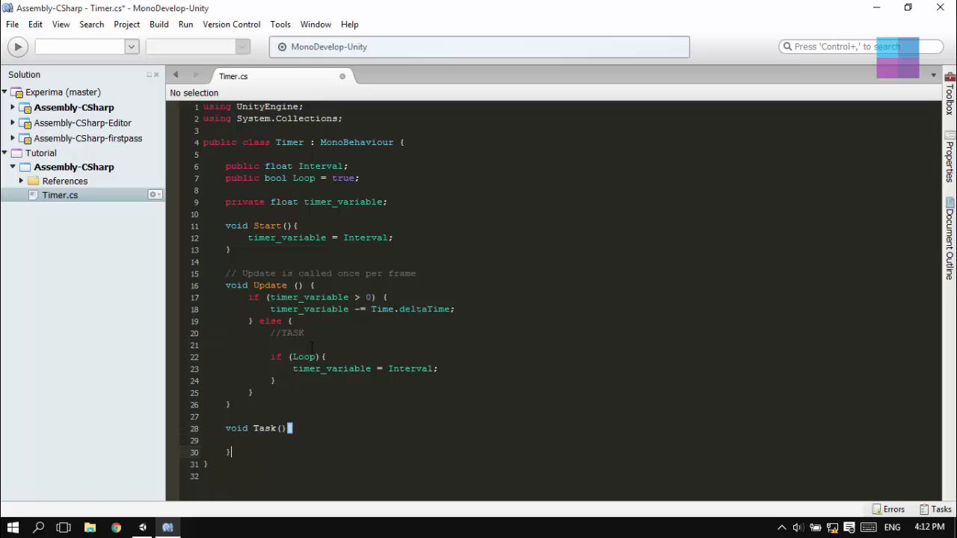
pyautogui.click(284, 428)
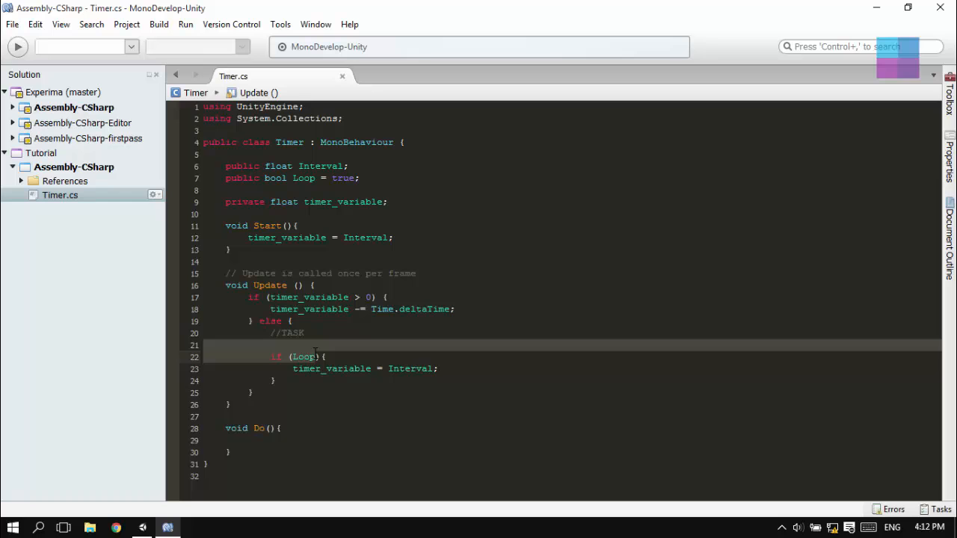
pyautogui.write('Do')
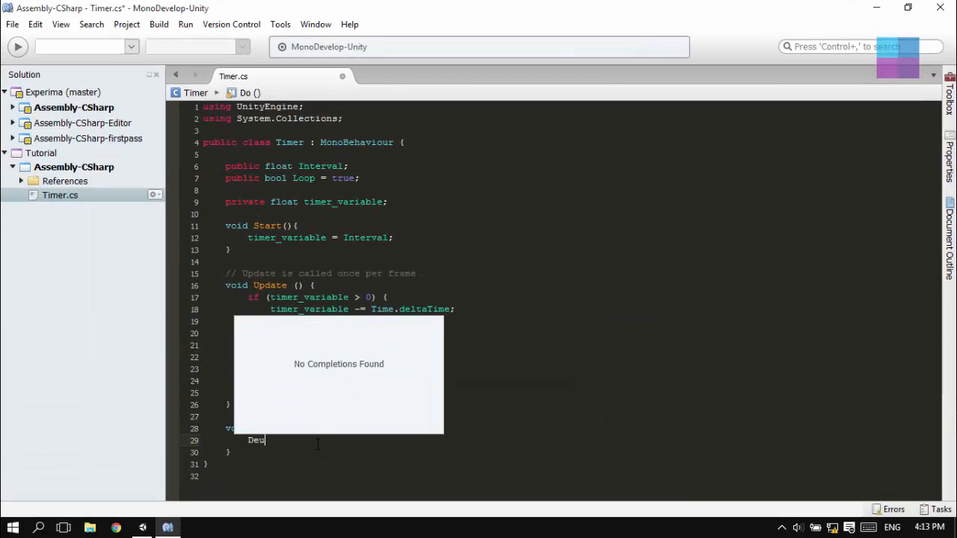
pyautogui.write('Debug.Log ("')
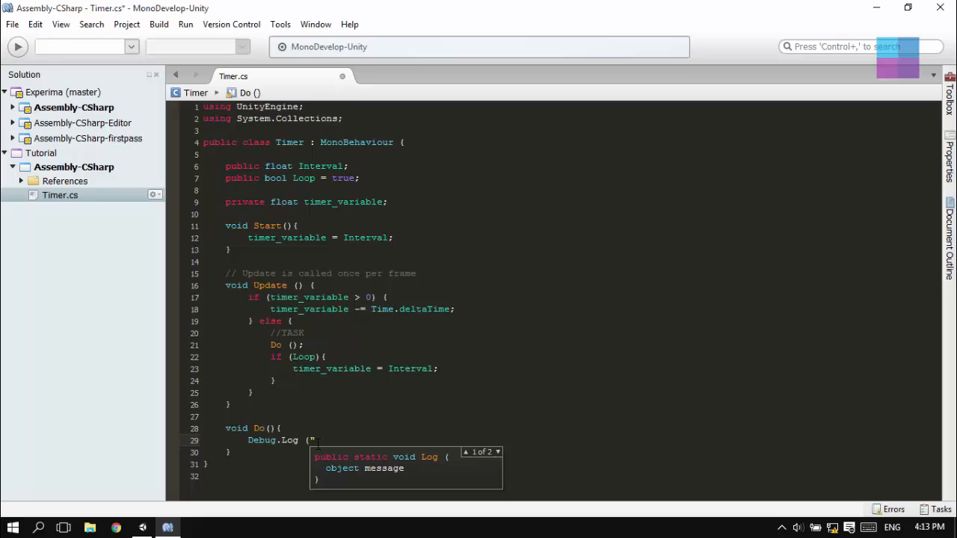
pyautogui.write('Timer called");')
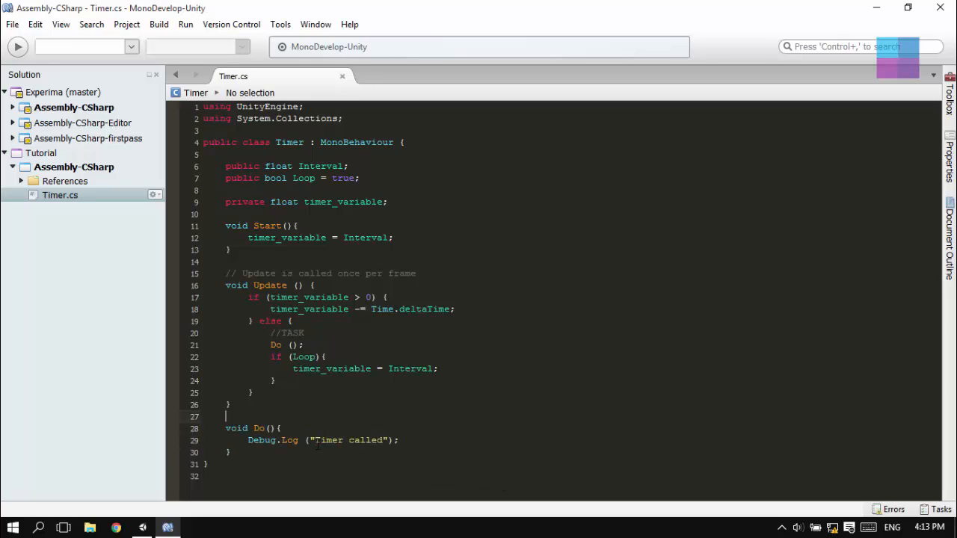
# - Add int calling_count = 0, increment it in Do() and append it to the log message
pyautogui.write('int')
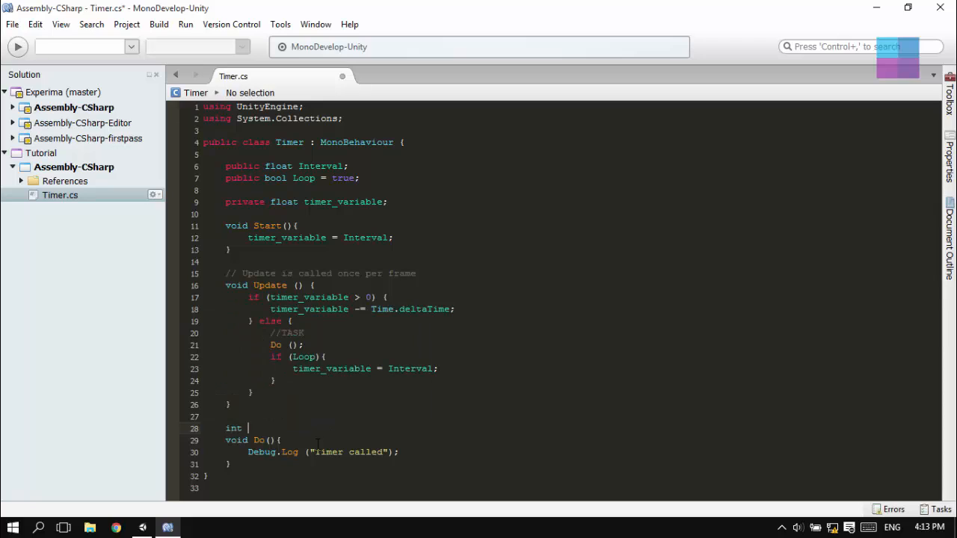
pyautogui.write('calling_r')
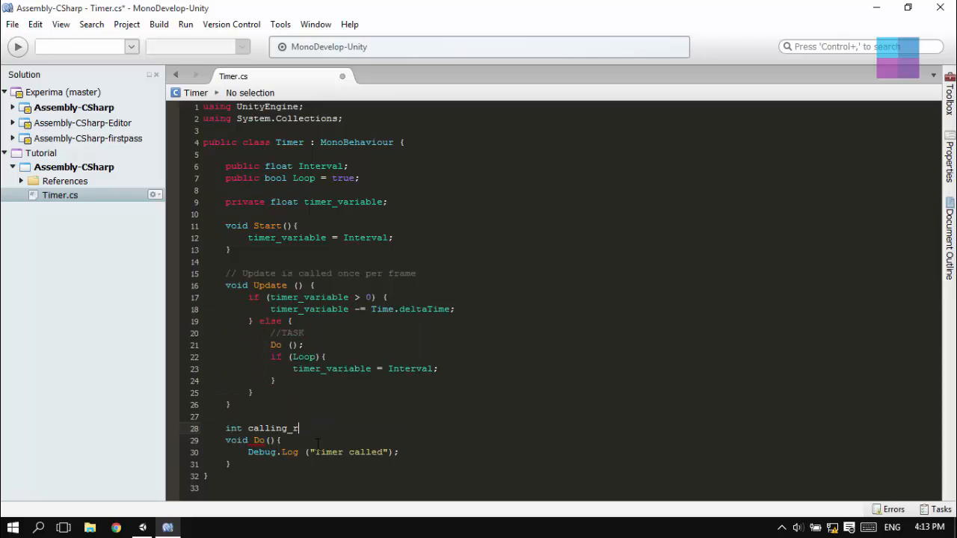
pyautogui.write('ount=')
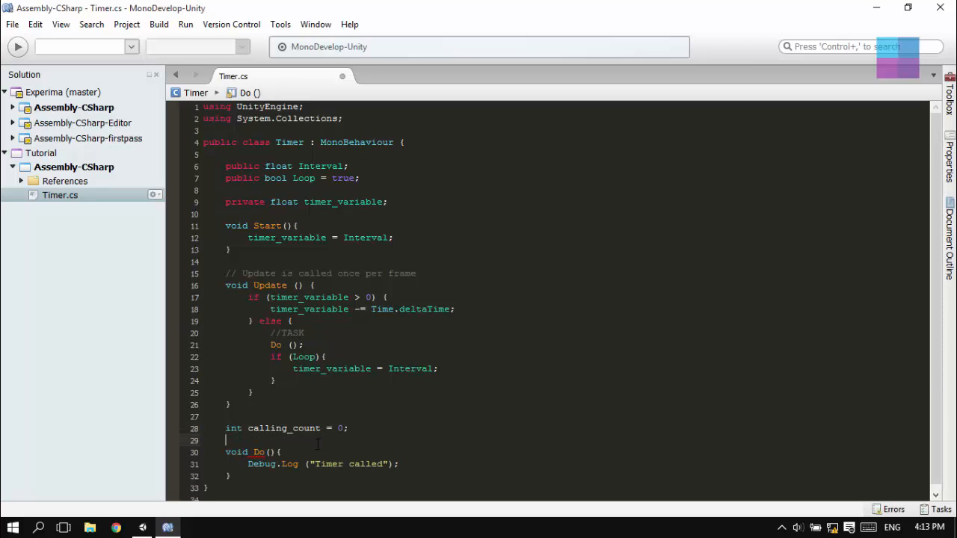
pyautogui.write('calling_count++;')
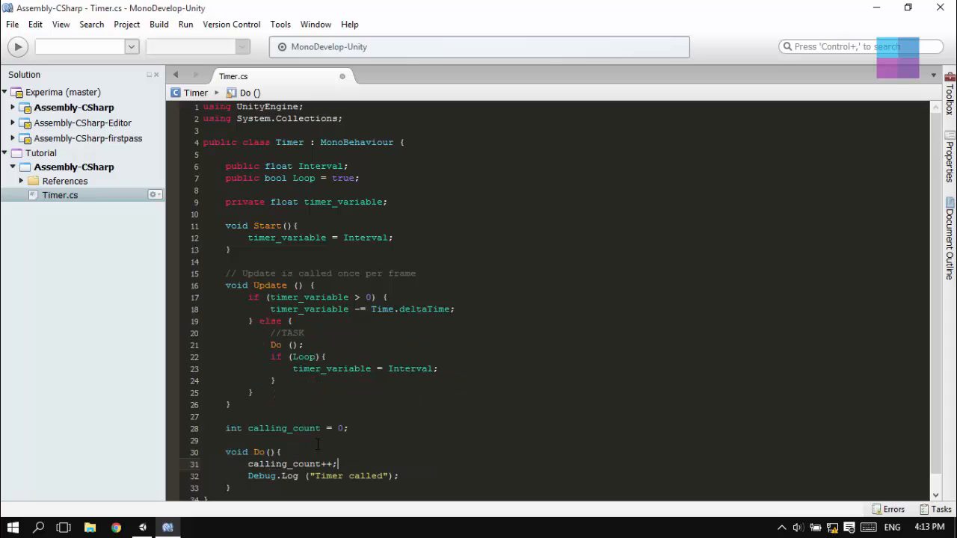
pyautogui.write(':')
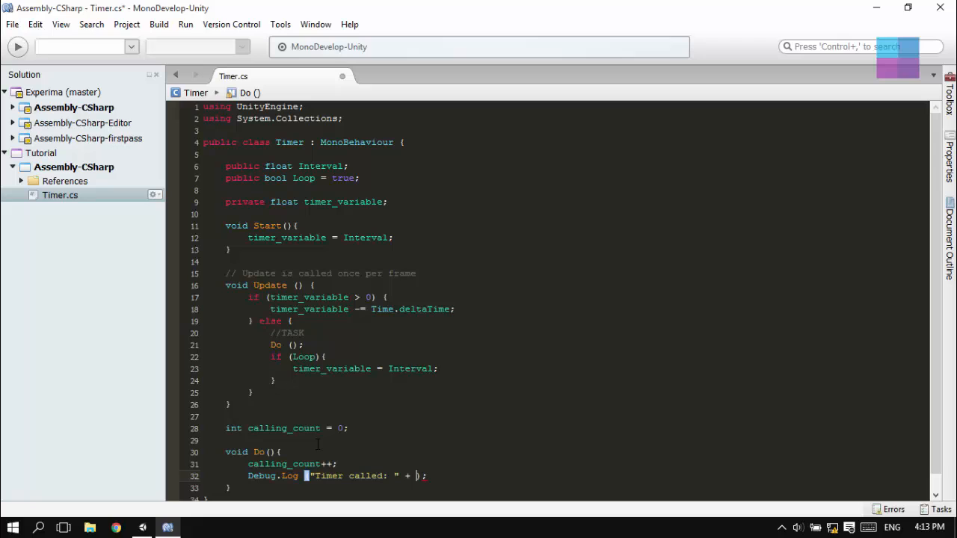
pyautogui.write('calling_count')
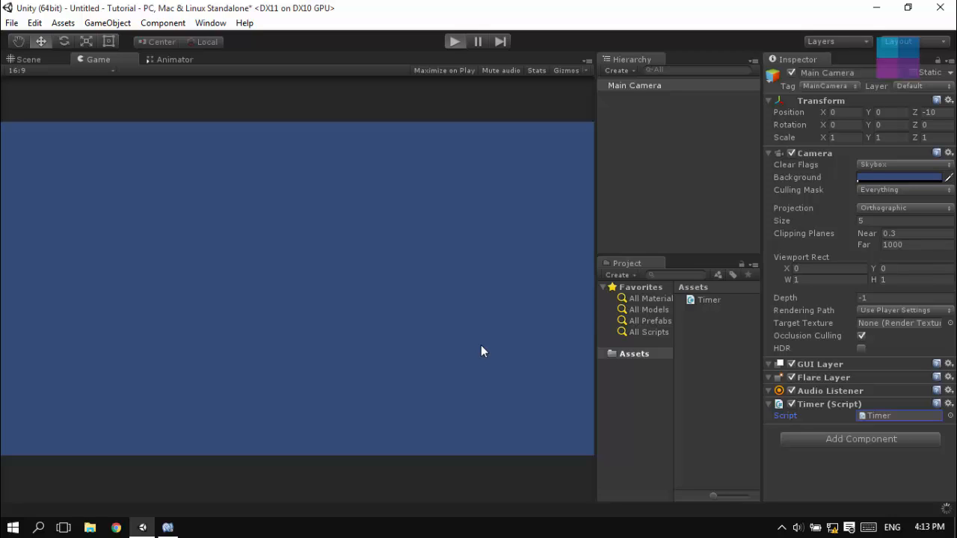
# - Run the scene in Unity and edit the Timer component's Interval field in the Inspector
pyautogui.click(455, 41)
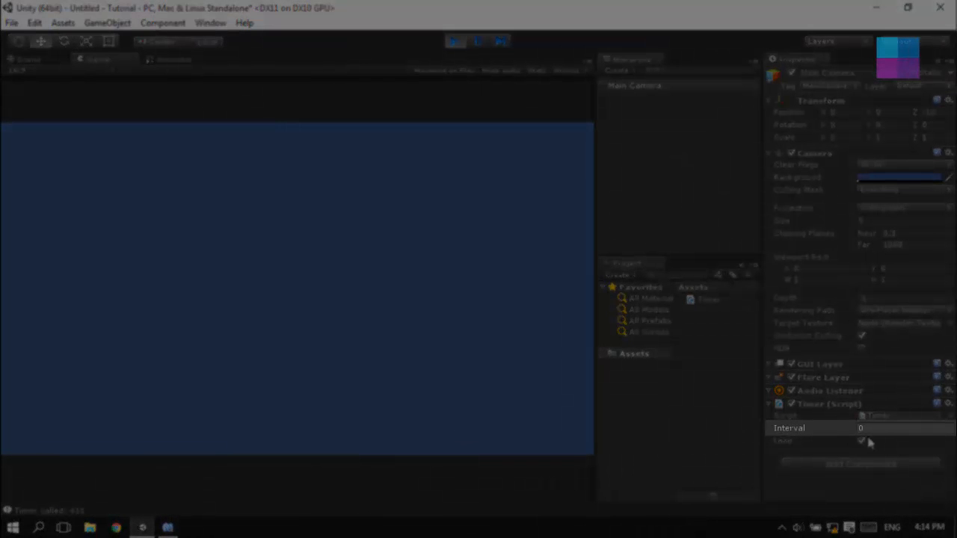
pyautogui.moveTo(612, 455)
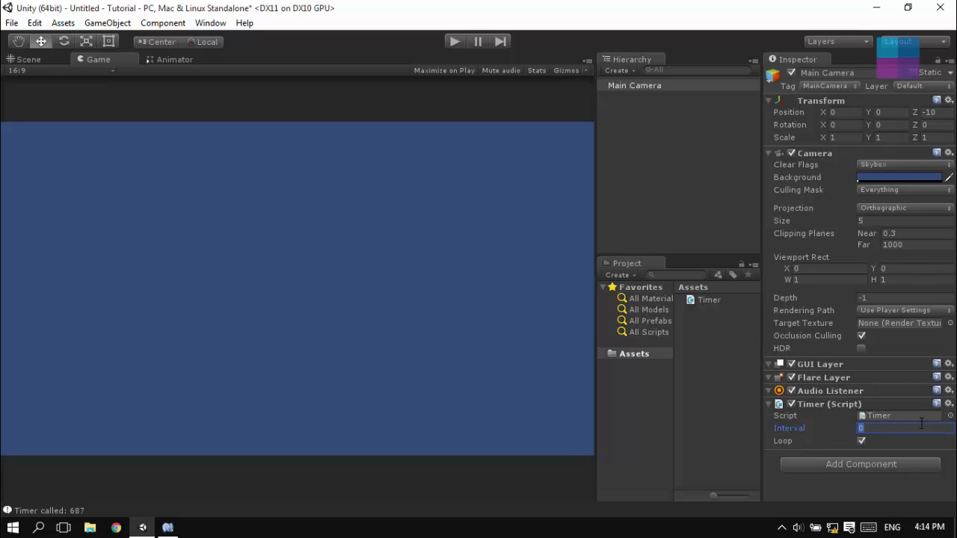
pyautogui.write('11')
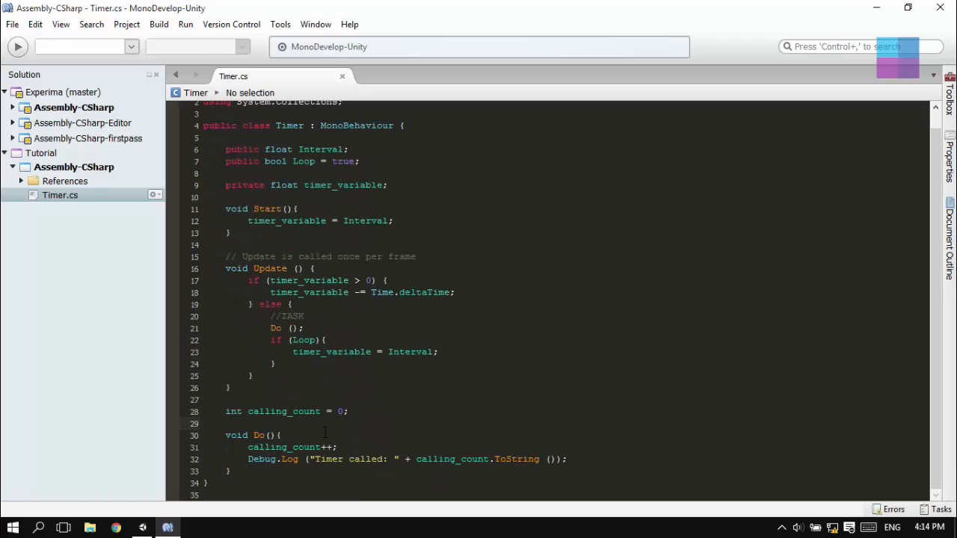
# - Add a //Modify this function for your needs comment above Do()
pyautogui.write('//Mody')
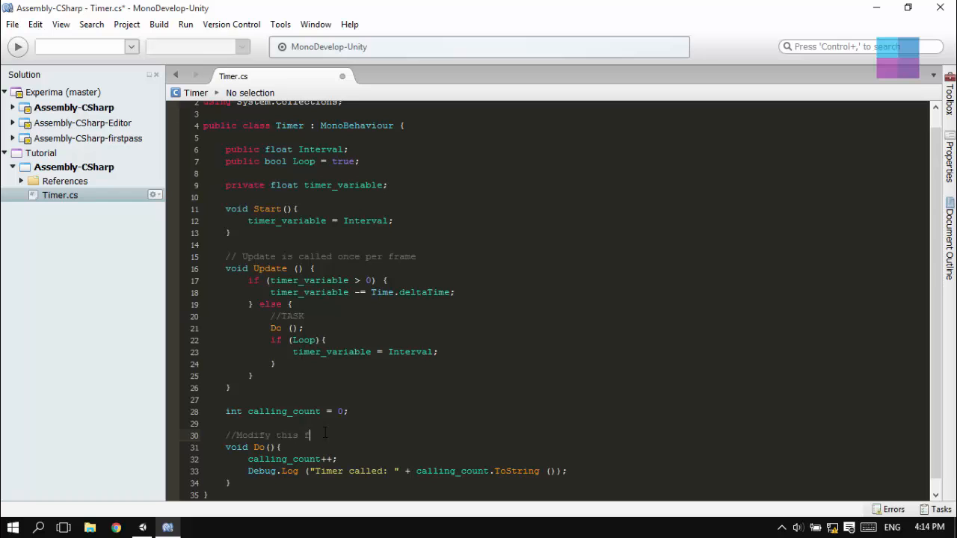
pyautogui.write('function for your')
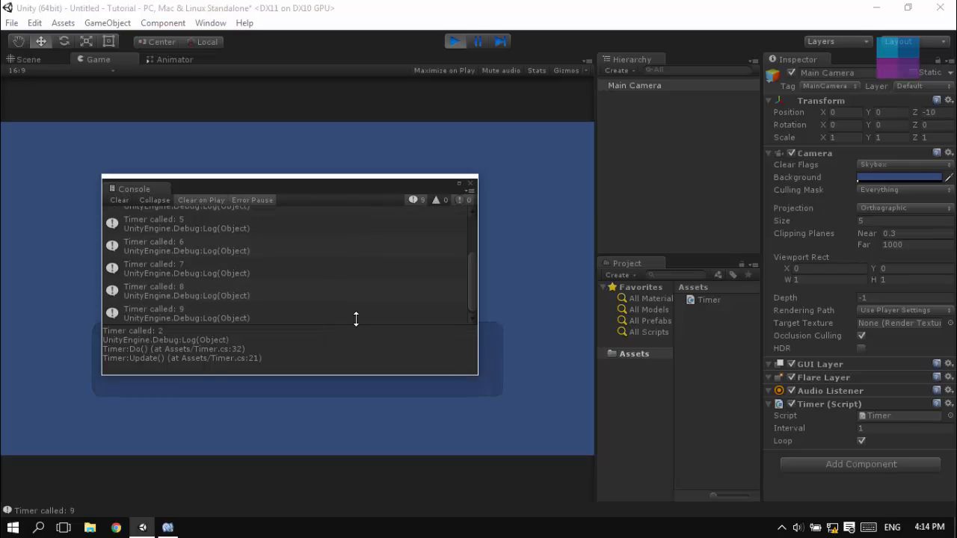
# - Check the incrementing Timer called logs in the Console, then close it
pyautogui.click(470, 184)
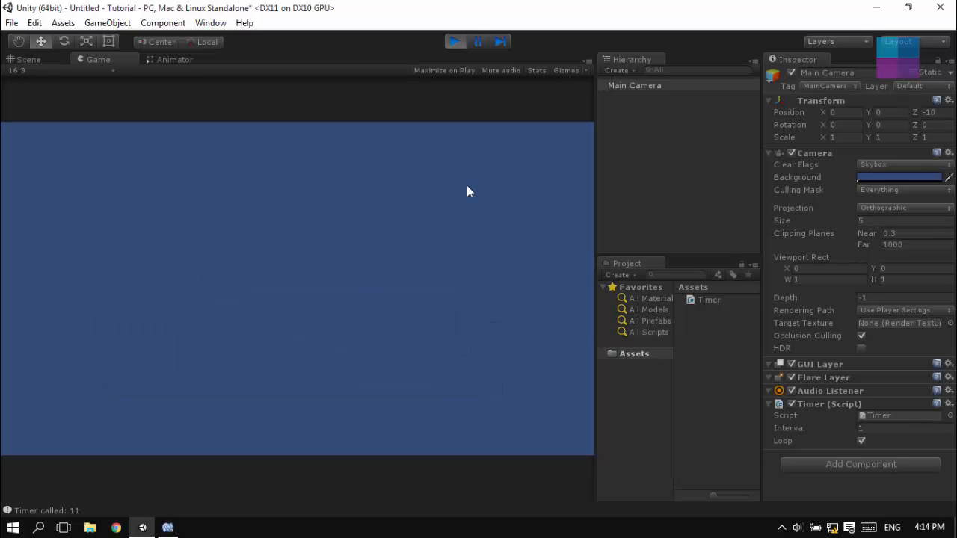